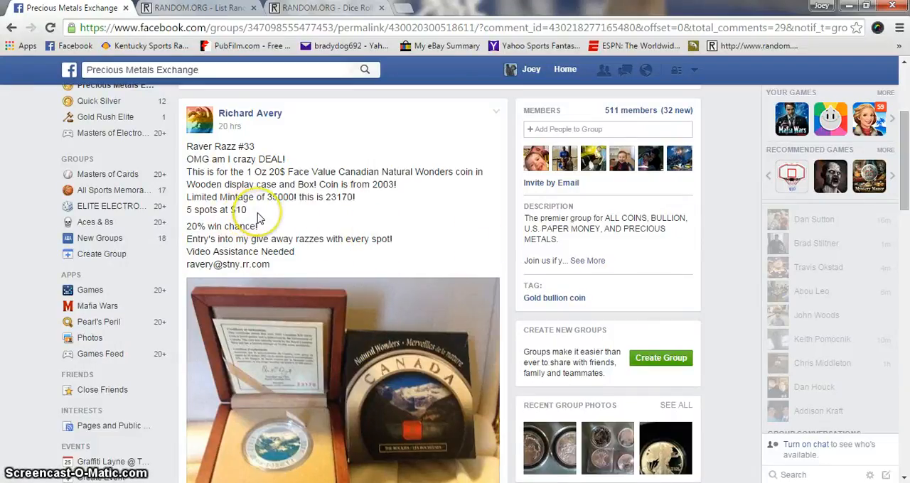
{"action": "mouse_move", "coordinate": [395, 239]}
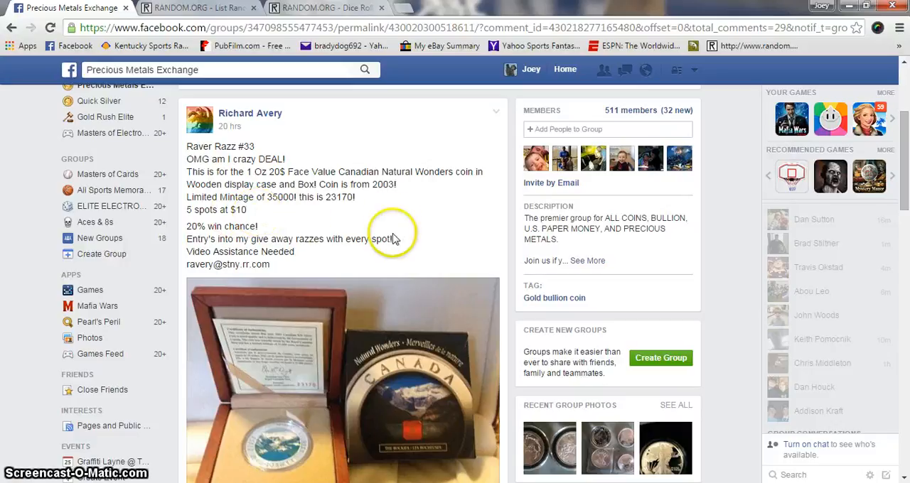
{"action": "mouse_move", "coordinate": [364, 235]}
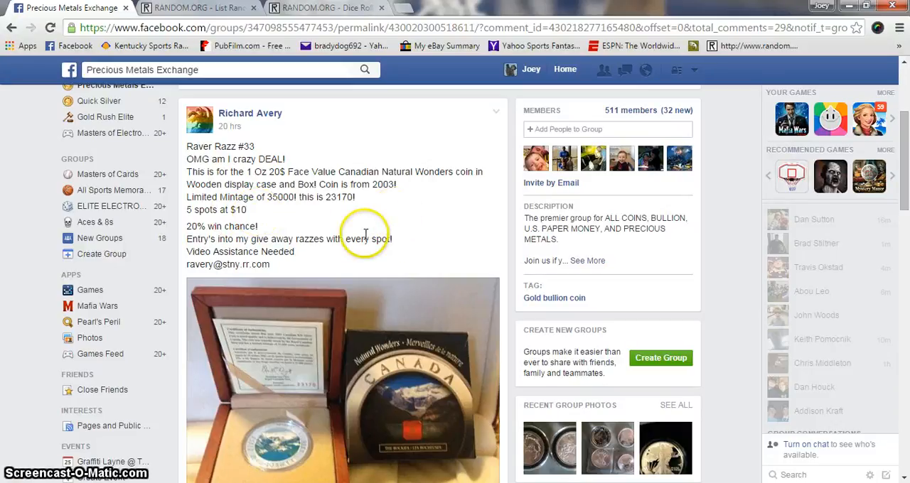
Review the raffle post's five filled spots and their comments
{"action": "scroll", "scroll_direction": "down", "scroll_amount": 3}
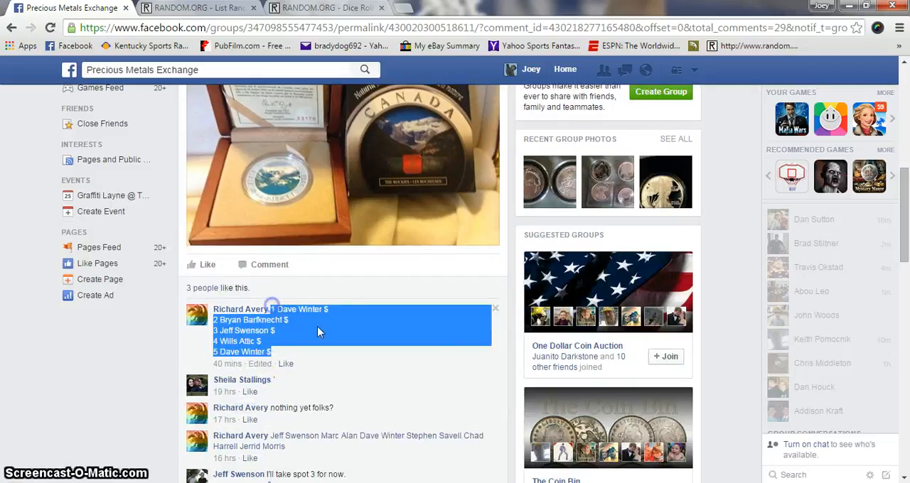
{"action": "scroll", "scroll_direction": "down", "scroll_amount": 3}
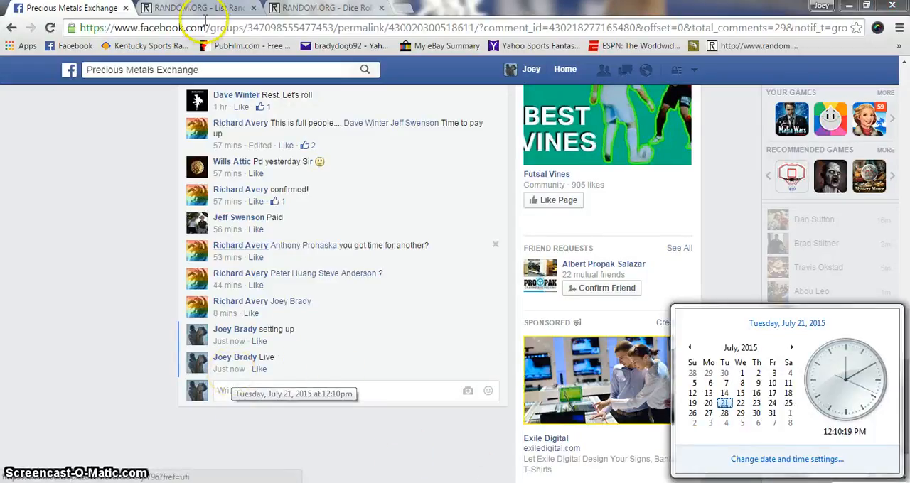
Roll the two dice on the Dice Roller (3 and 2) and bring up the List Randomizer
{"action": "left_click", "coordinate": [200, 8]}
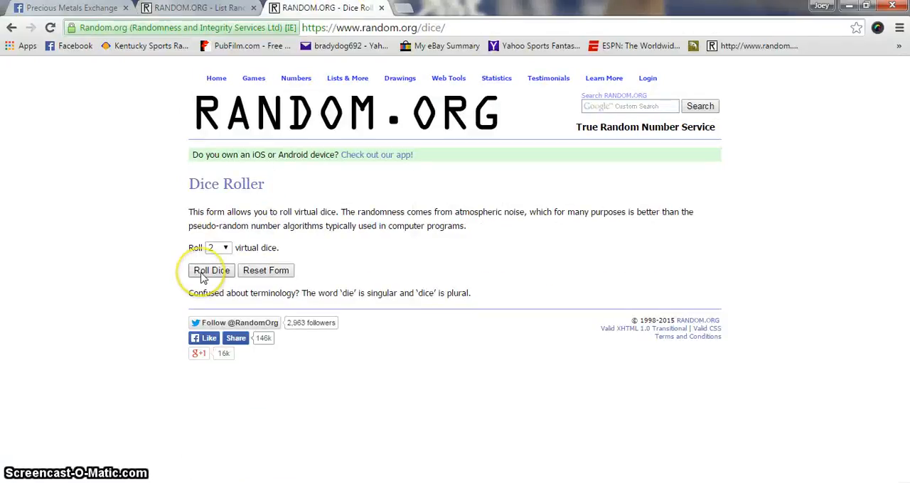
{"action": "left_click", "coordinate": [210, 270]}
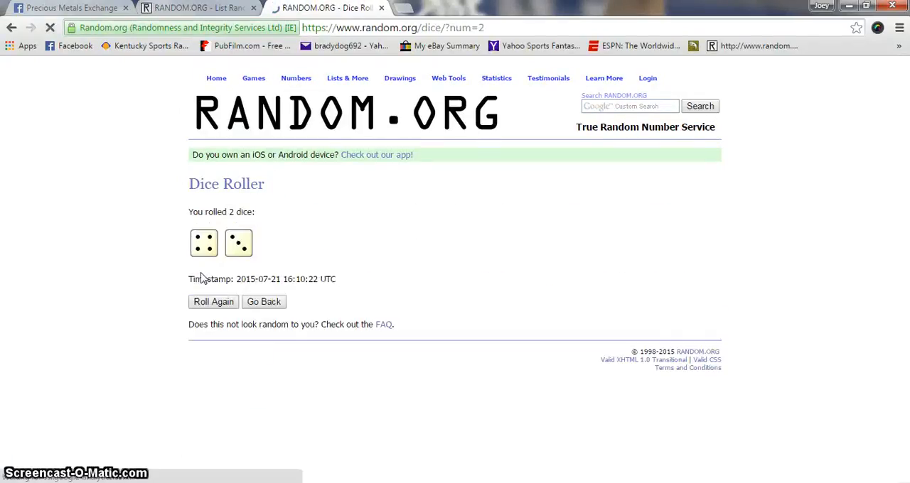
{"action": "left_click", "coordinate": [192, 9]}
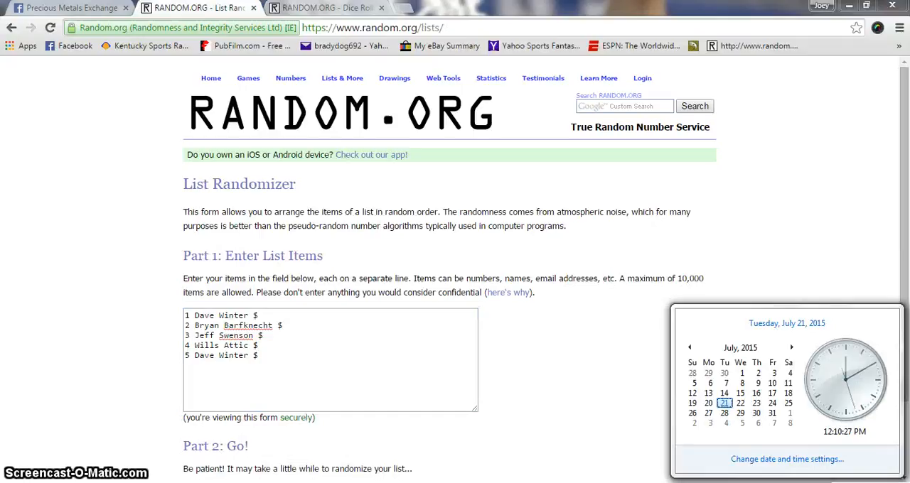
Shuffle the five raffle spots into random order four times
{"action": "scroll", "scroll_direction": "down", "scroll_amount": 3}
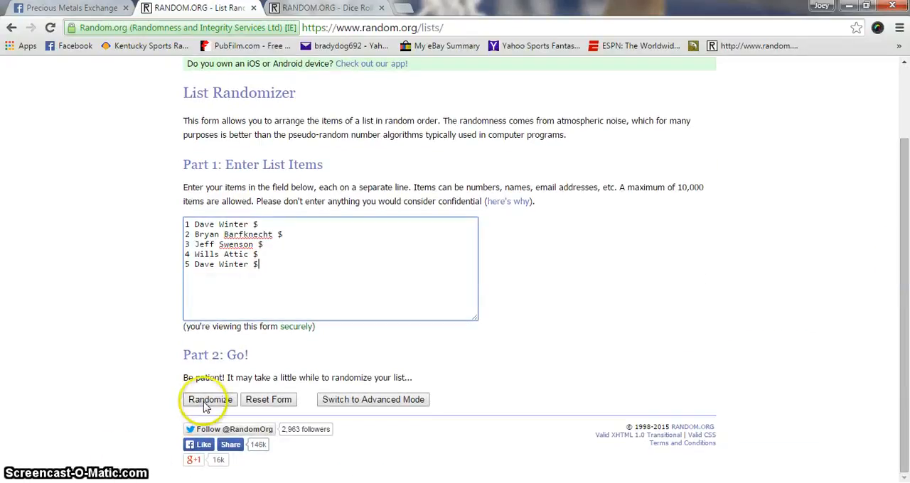
{"action": "left_click", "coordinate": [209, 398]}
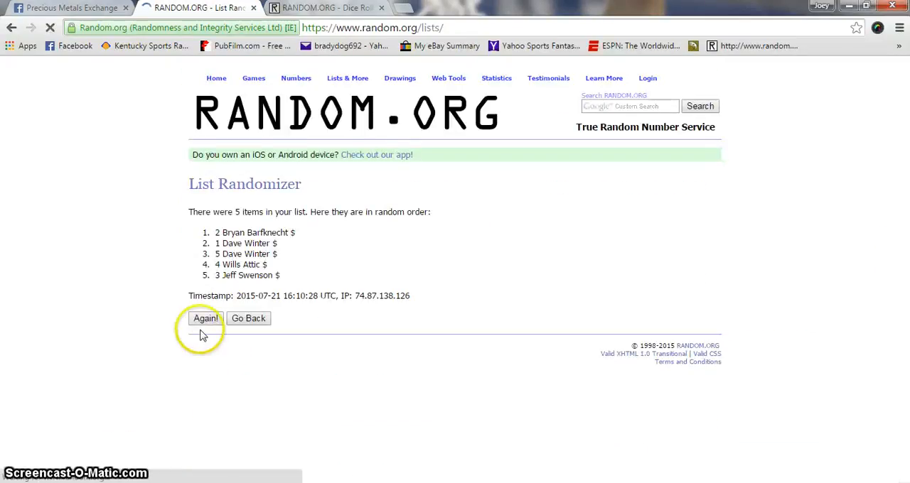
{"action": "left_click", "coordinate": [205, 319]}
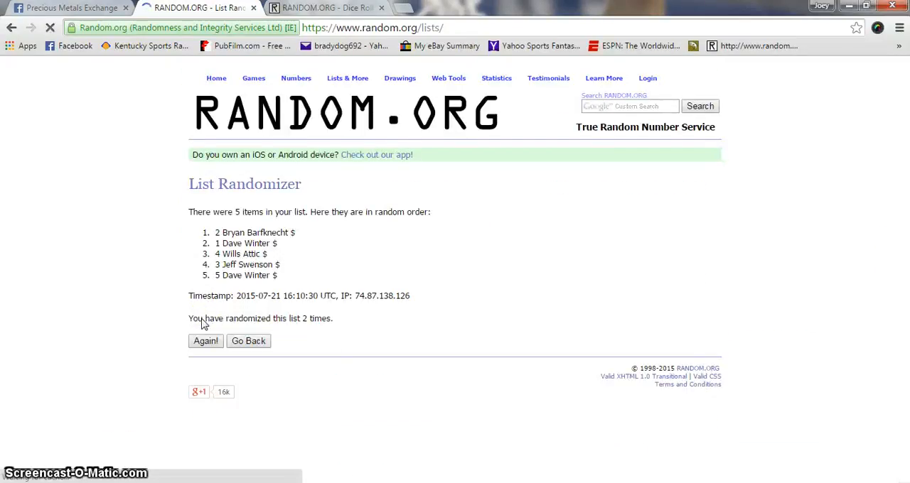
{"action": "left_click", "coordinate": [205, 341]}
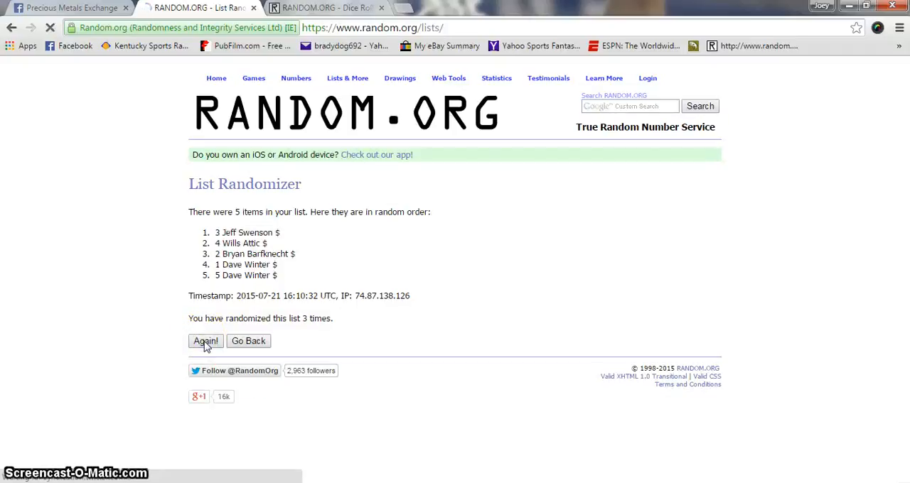
{"action": "left_click", "coordinate": [204, 341]}
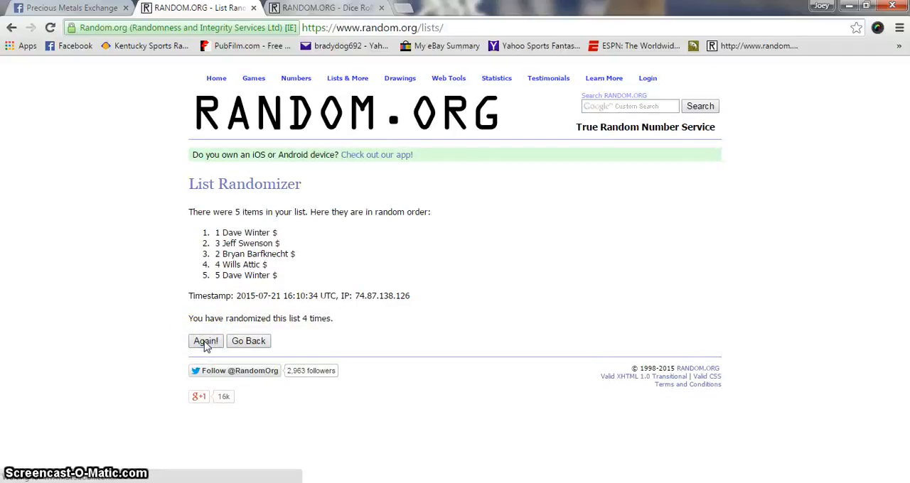
Shuffle three more times to reach seven, then return to the raffle post's comments
{"action": "left_click", "coordinate": [205, 341]}
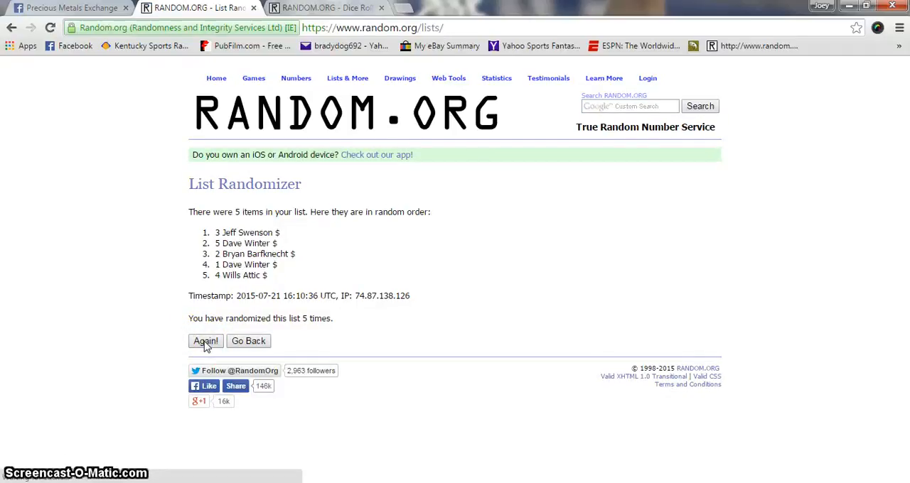
{"action": "left_click", "coordinate": [205, 341]}
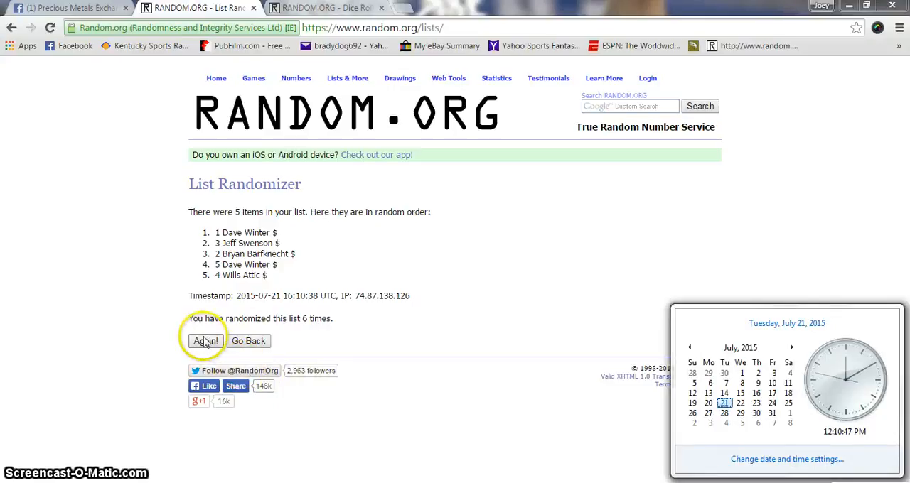
{"action": "left_click", "coordinate": [204, 341]}
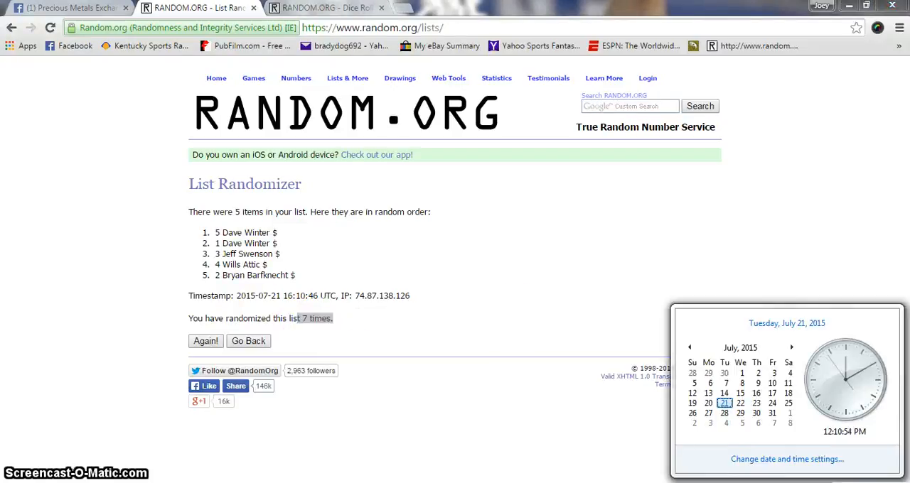
{"action": "left_click", "coordinate": [68, 9]}
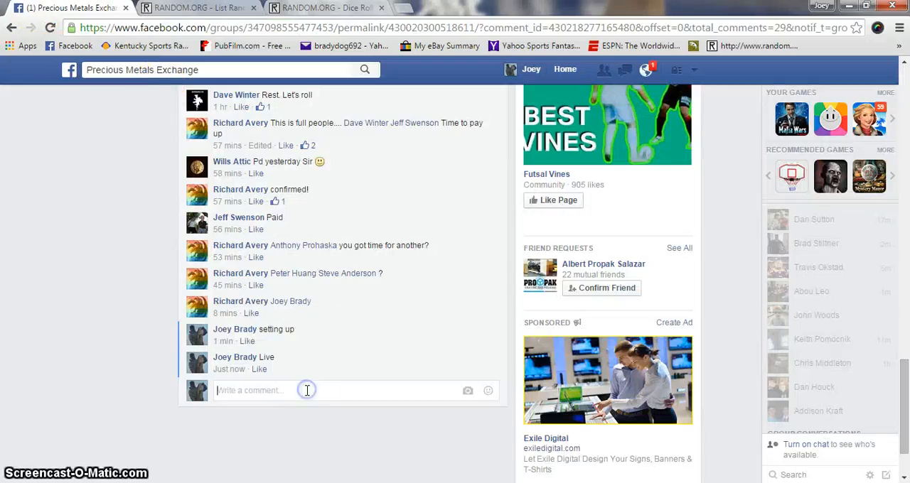